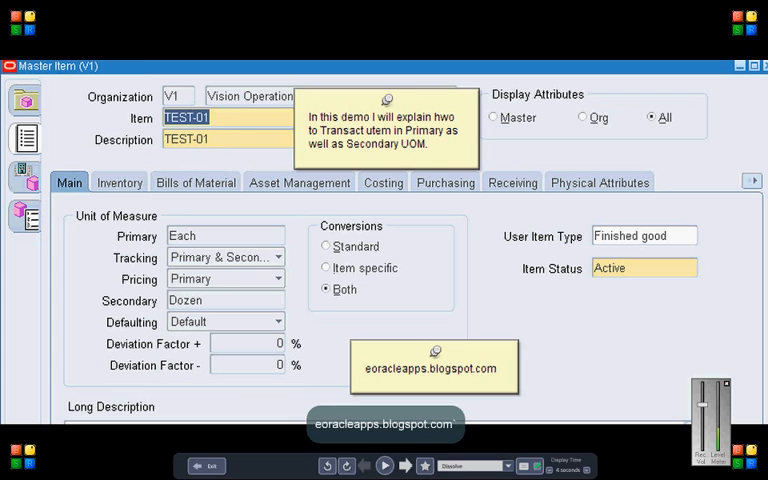
pyautogui.moveTo(36, 304)
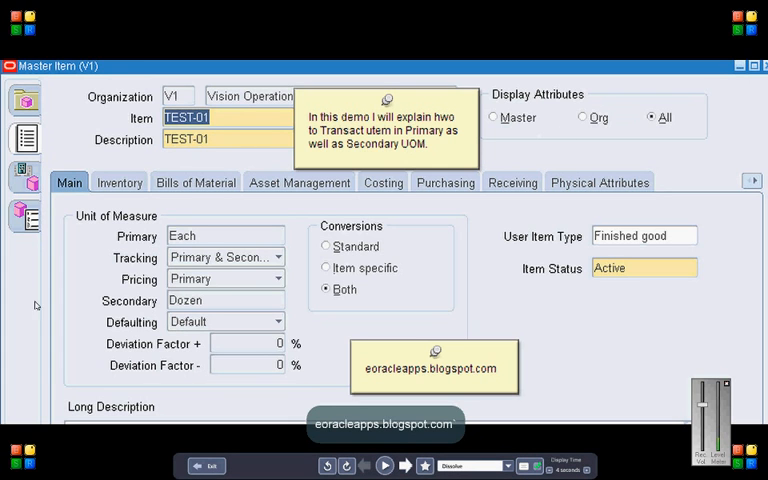
pyautogui.moveTo(284, 268)
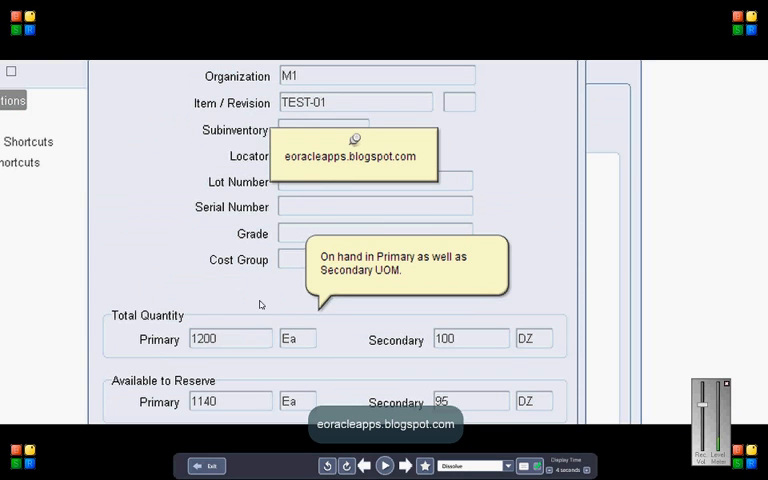
pyautogui.moveTo(200, 320)
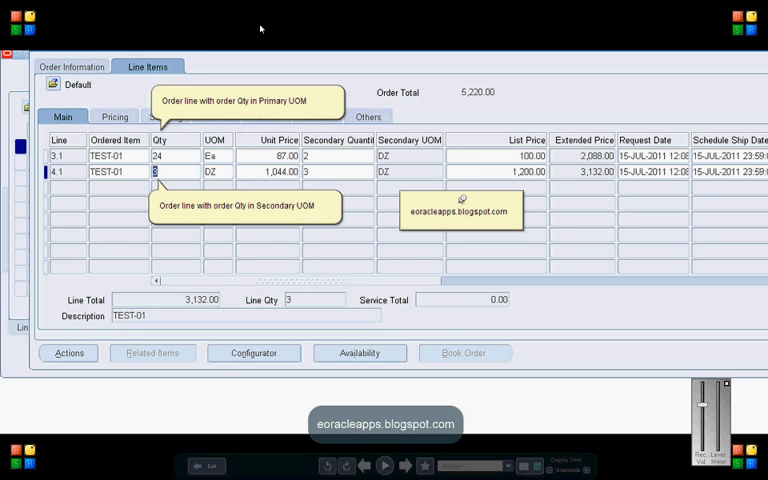
pyautogui.moveTo(328, 162)
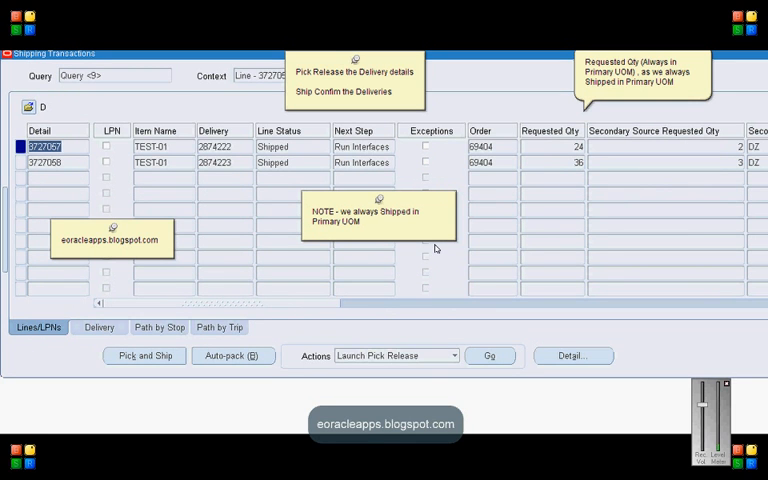
pyautogui.moveTo(436, 244)
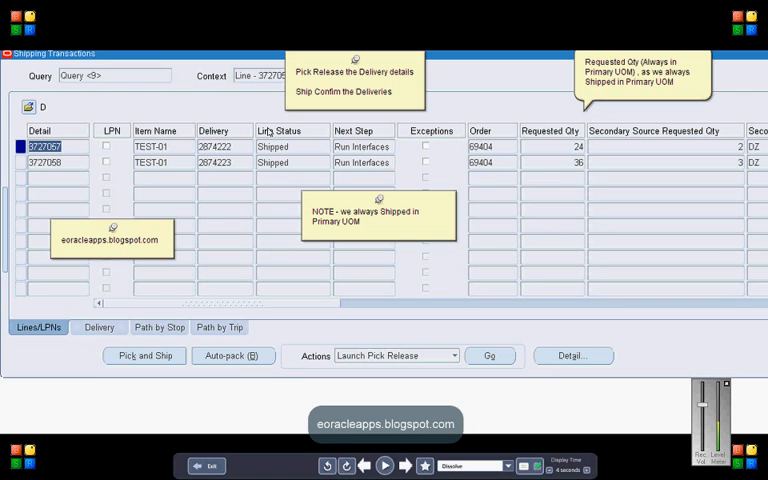
pyautogui.moveTo(304, 136)
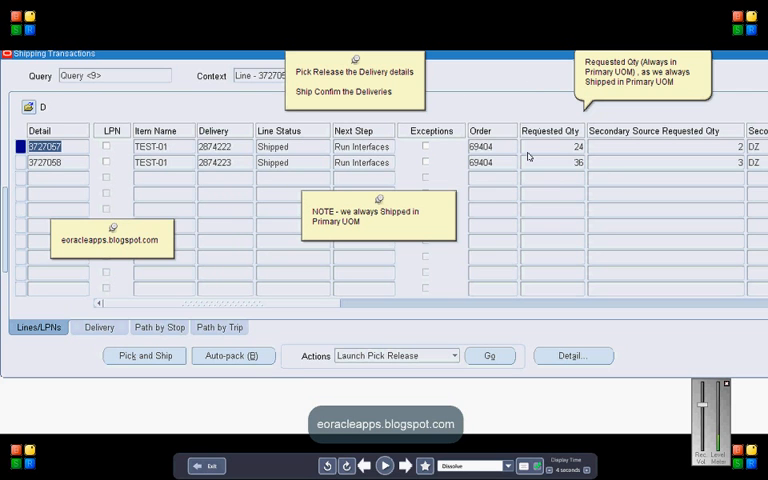
pyautogui.moveTo(566, 190)
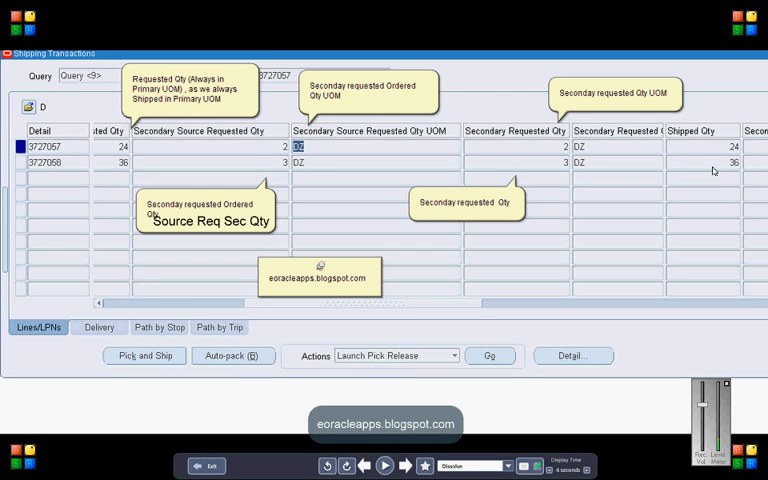
pyautogui.moveTo(748, 156)
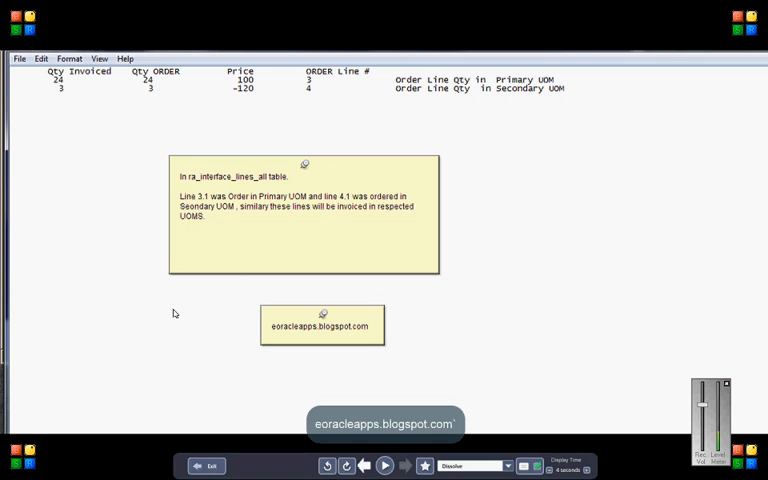
pyautogui.moveTo(396, 420)
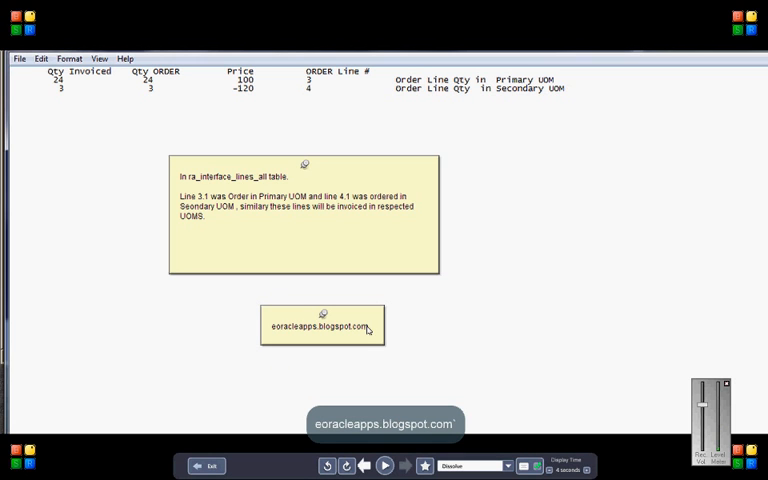
pyautogui.moveTo(368, 330)
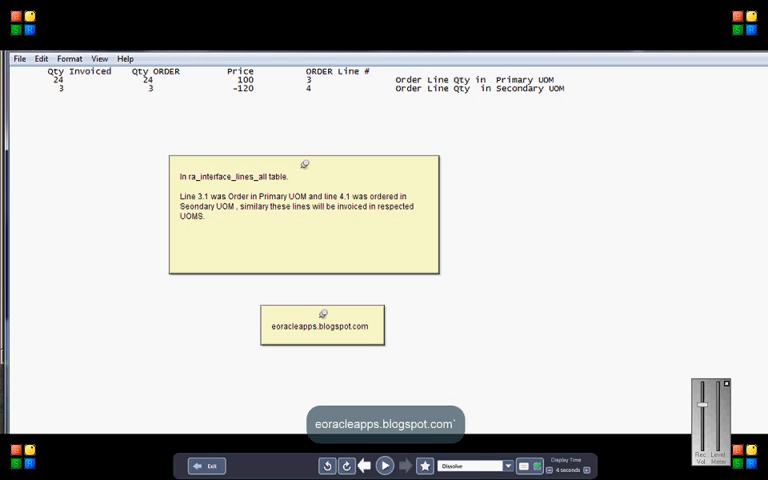